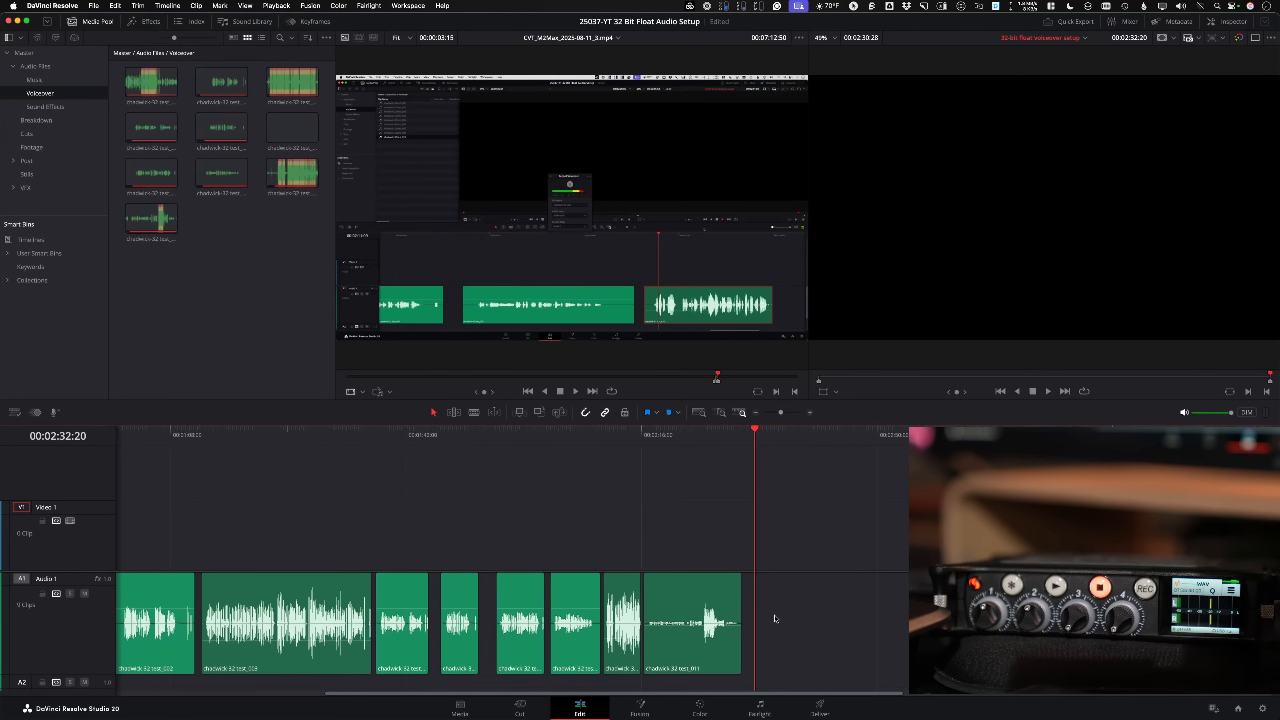
# Search System Settings for Sound and view the Output and Input device lists showing MixPre-6 II
pyautogui.click(825, 502)
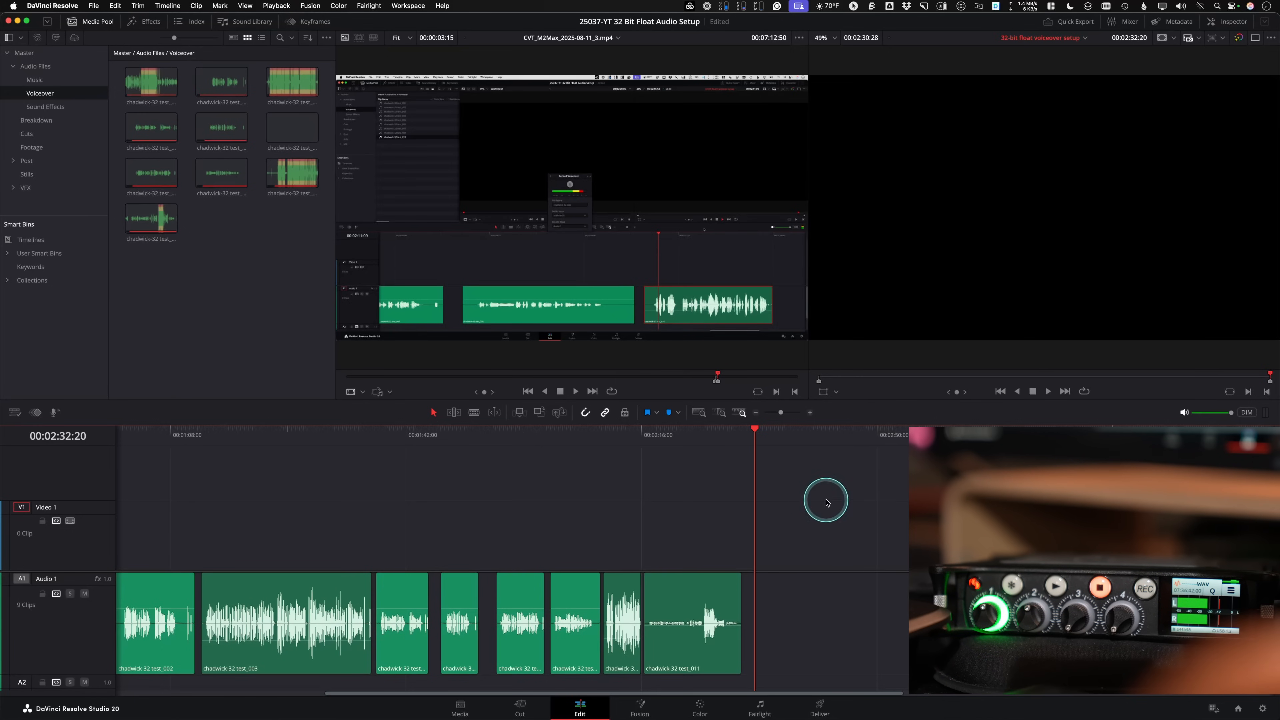
pyautogui.write('cur')
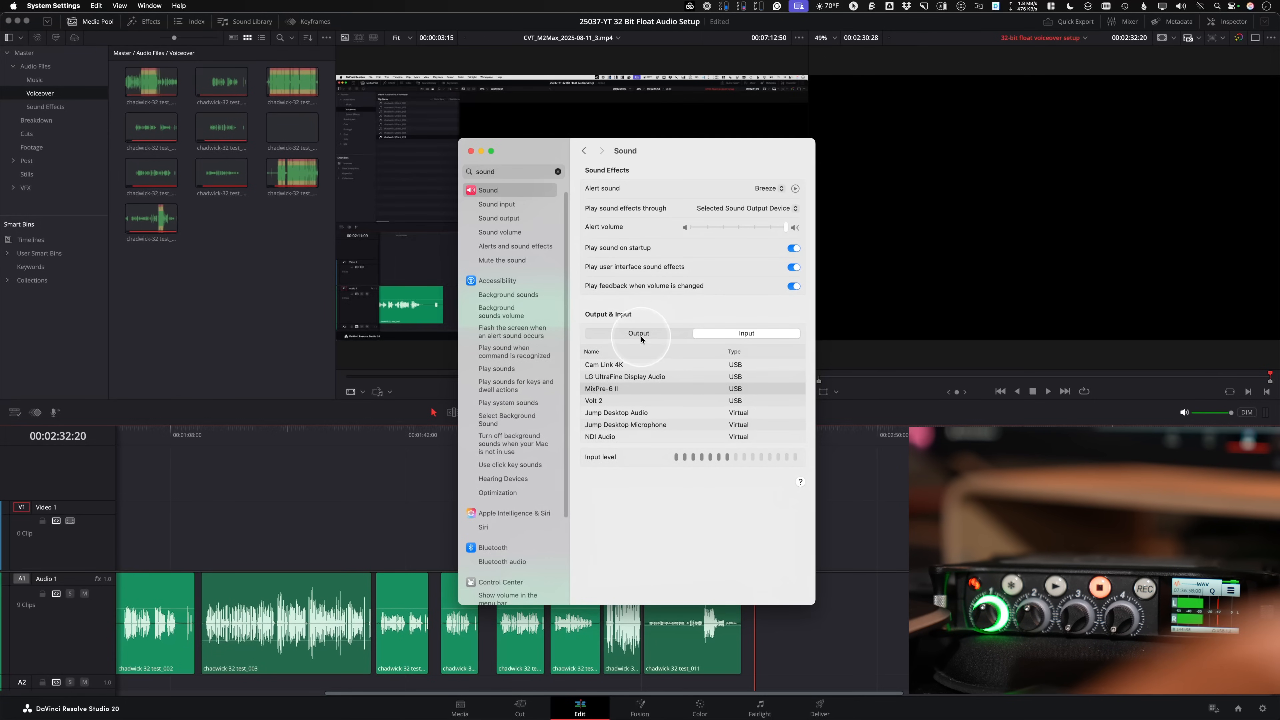
pyautogui.click(637, 333)
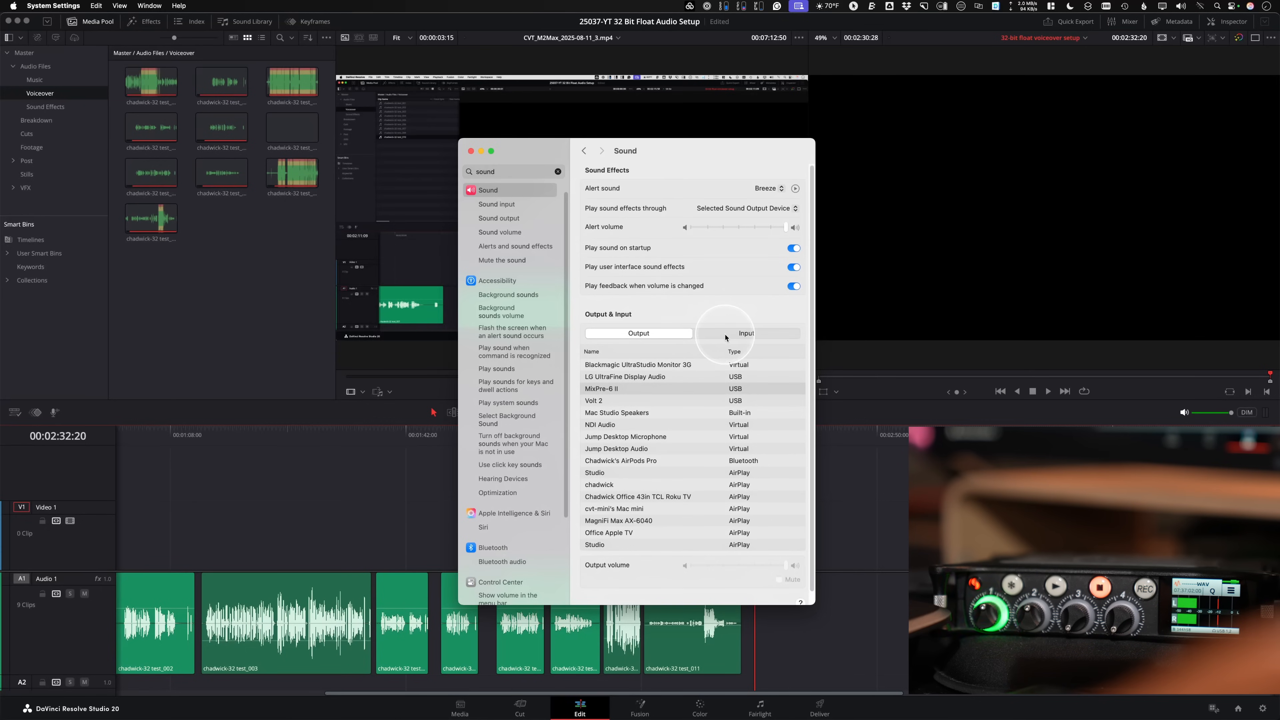
pyautogui.click(745, 334)
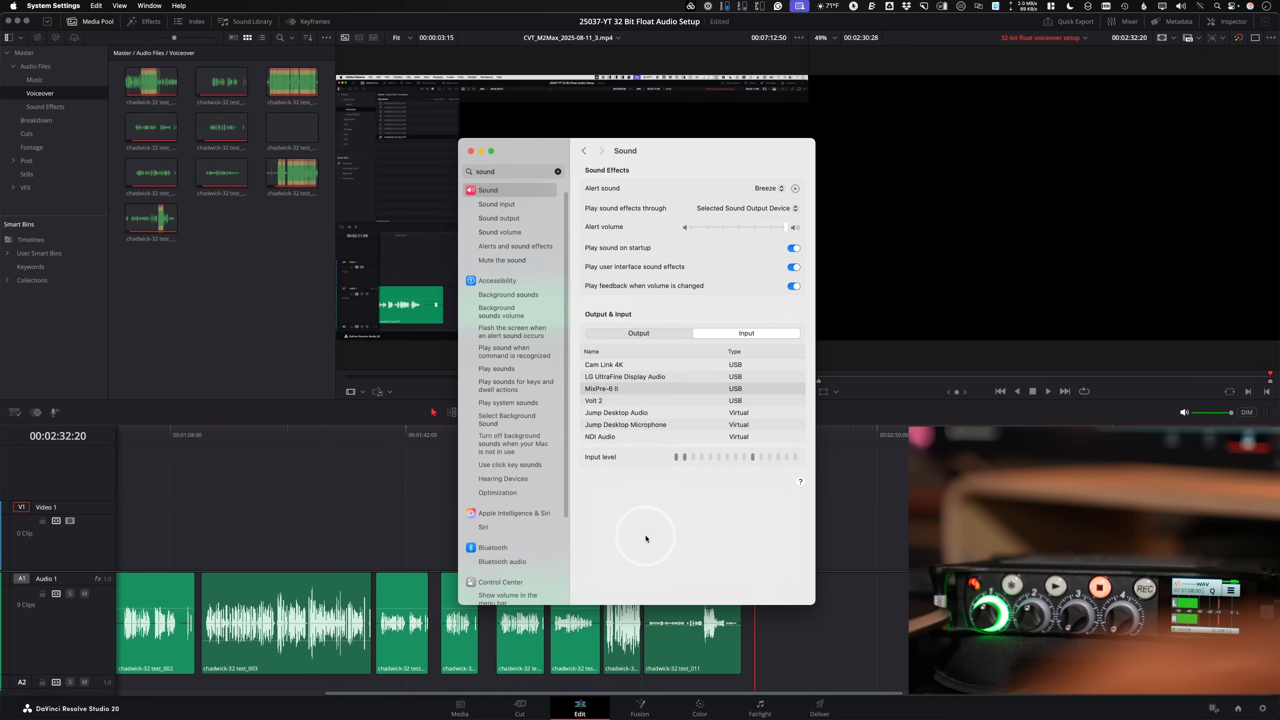
pyautogui.moveTo(600, 551)
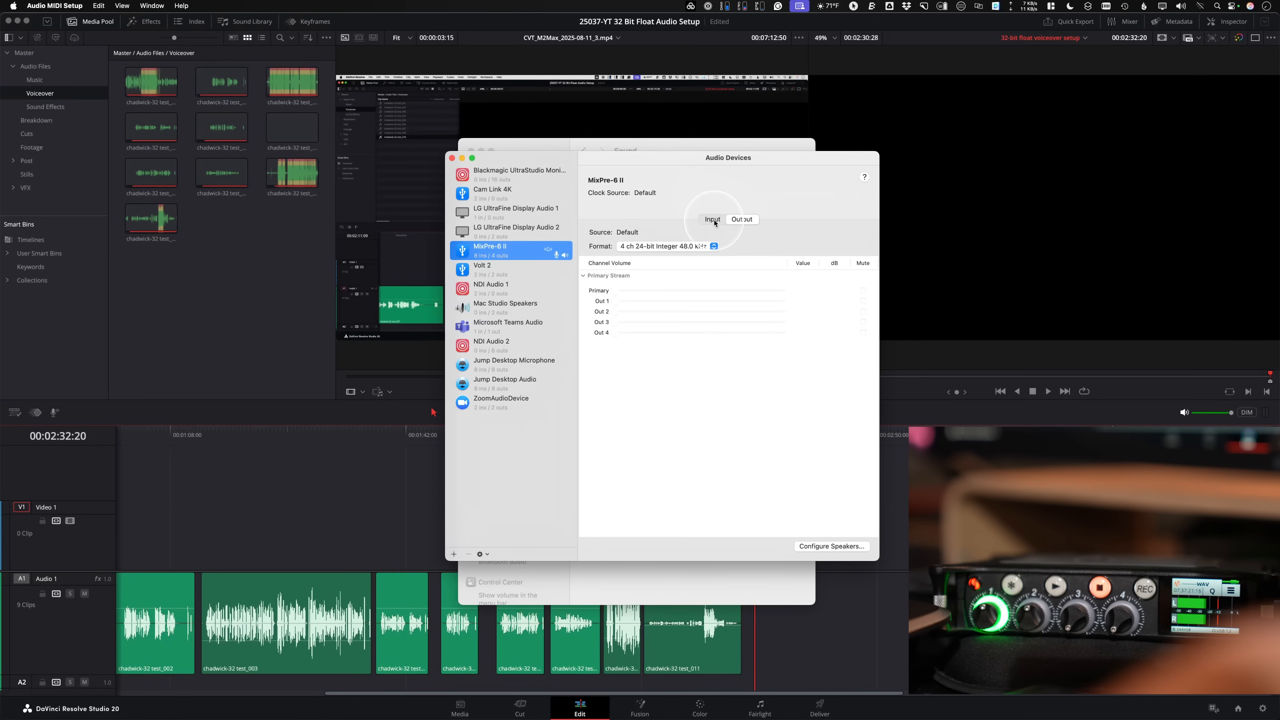
# Select the MixPre-6 II input stream and confirm its format is 8 ch 32-bit Float 48.0 kHz
pyautogui.click(712, 219)
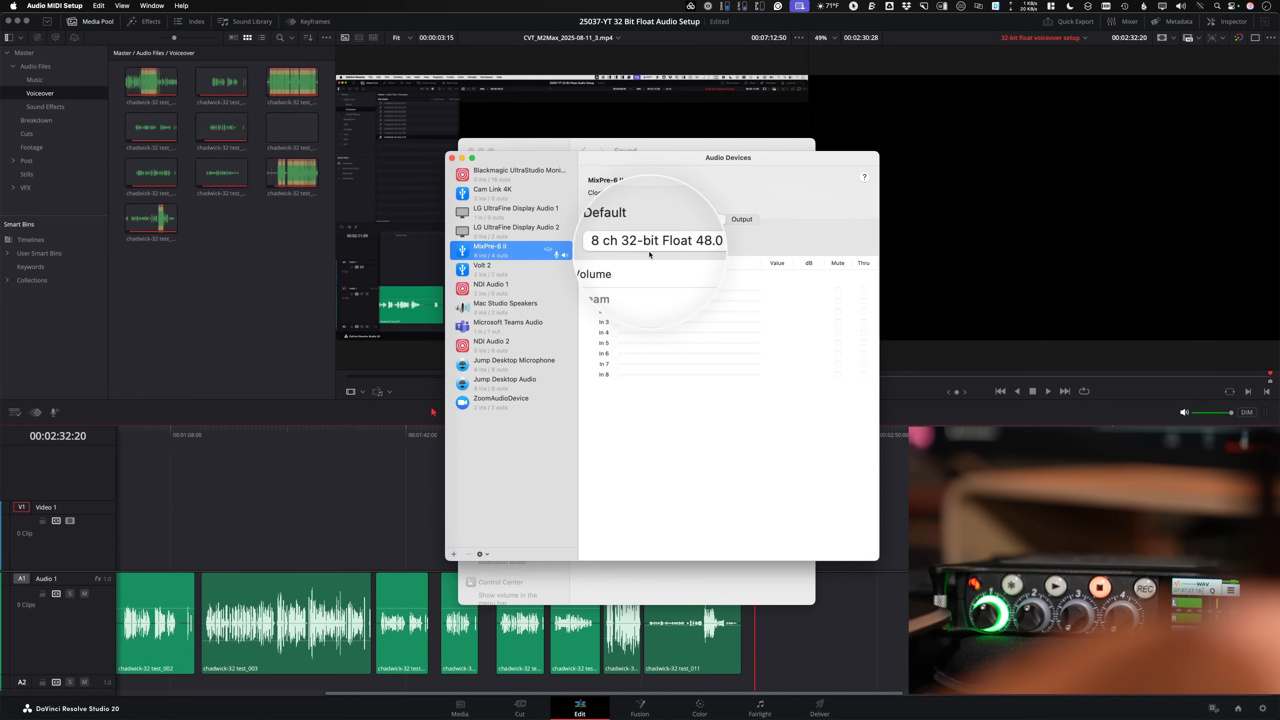
pyautogui.moveTo(653, 241)
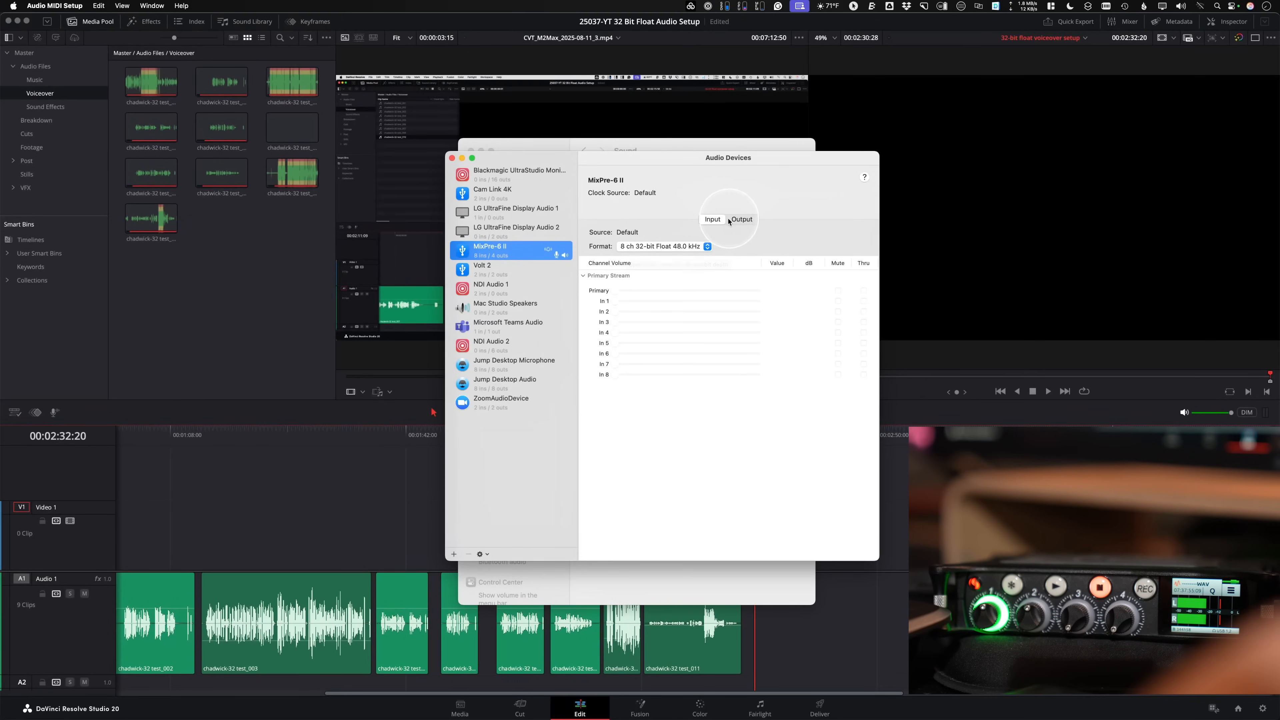
pyautogui.click(741, 218)
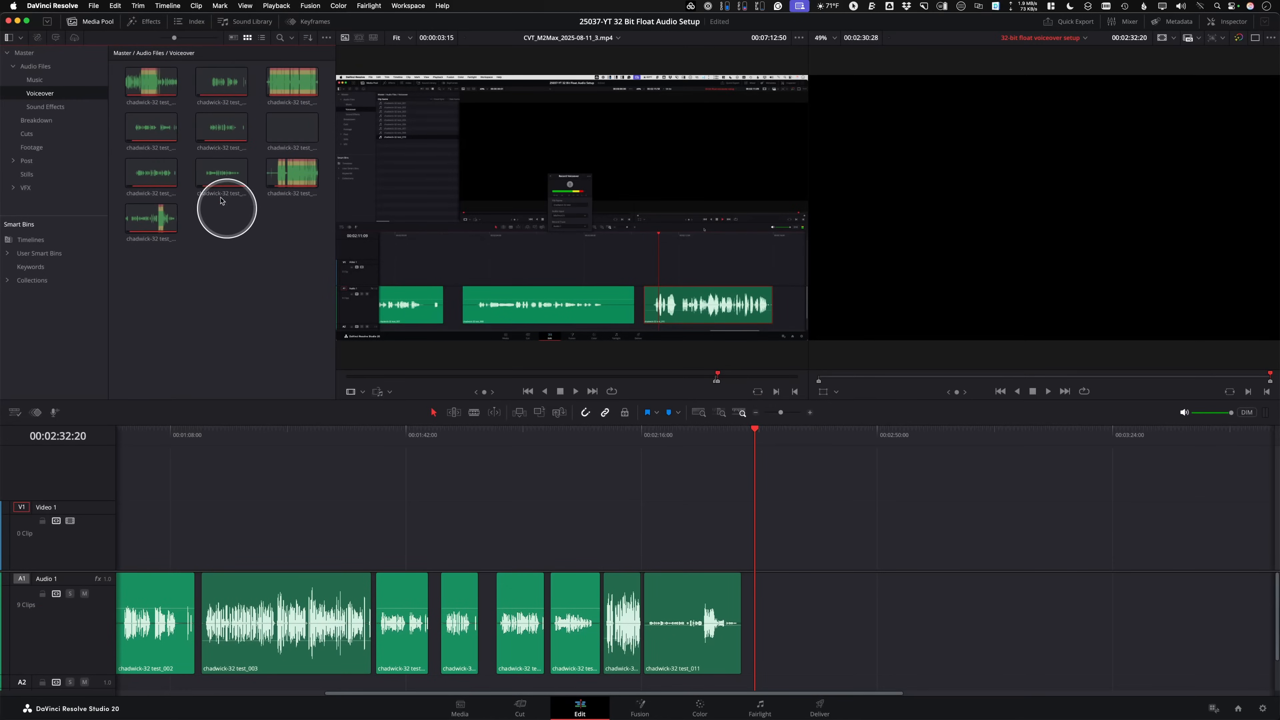
# Open Preferences from the DaVinci Resolve application menu
pyautogui.click(52, 6)
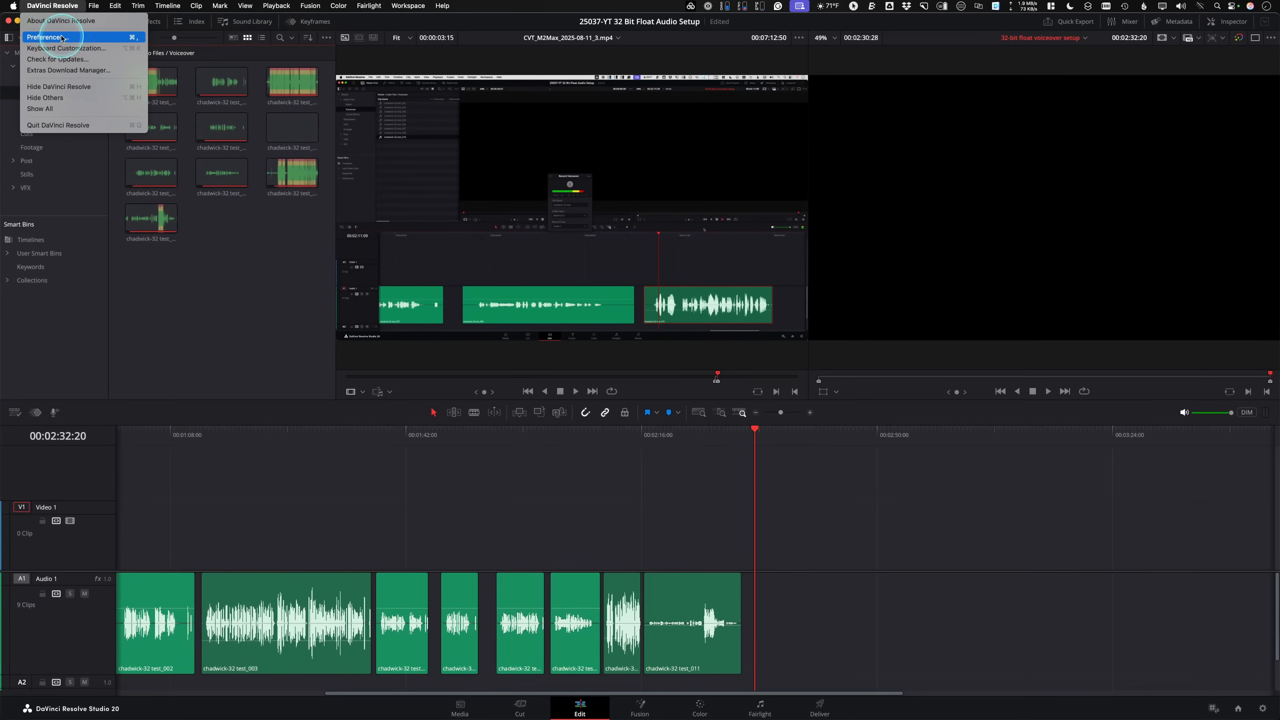
pyautogui.click(46, 37)
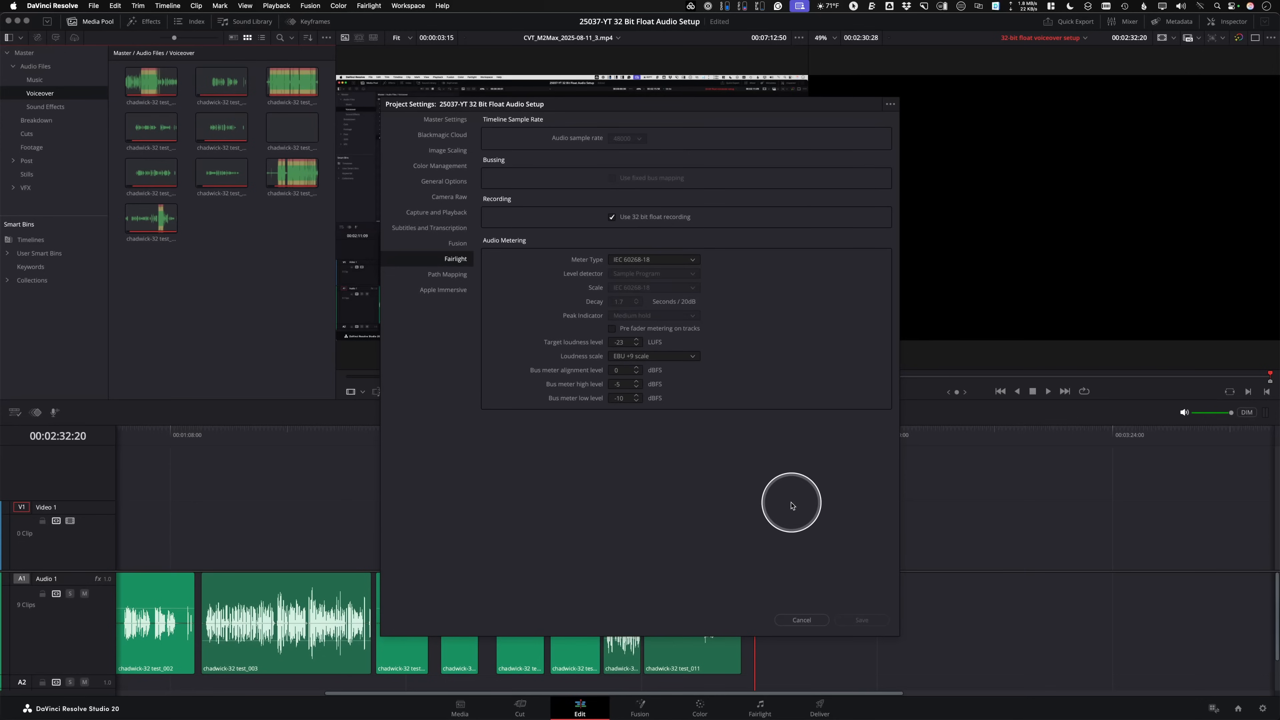
pyautogui.moveTo(767, 520)
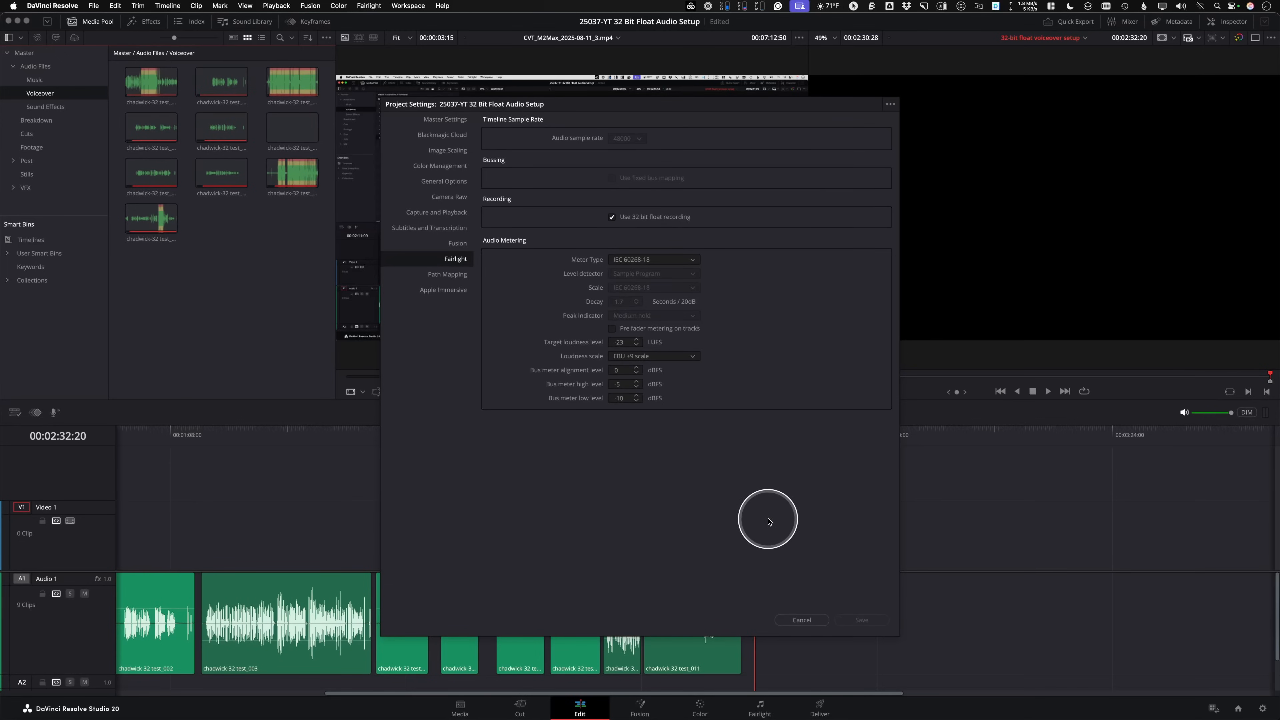
pyautogui.moveTo(734, 416)
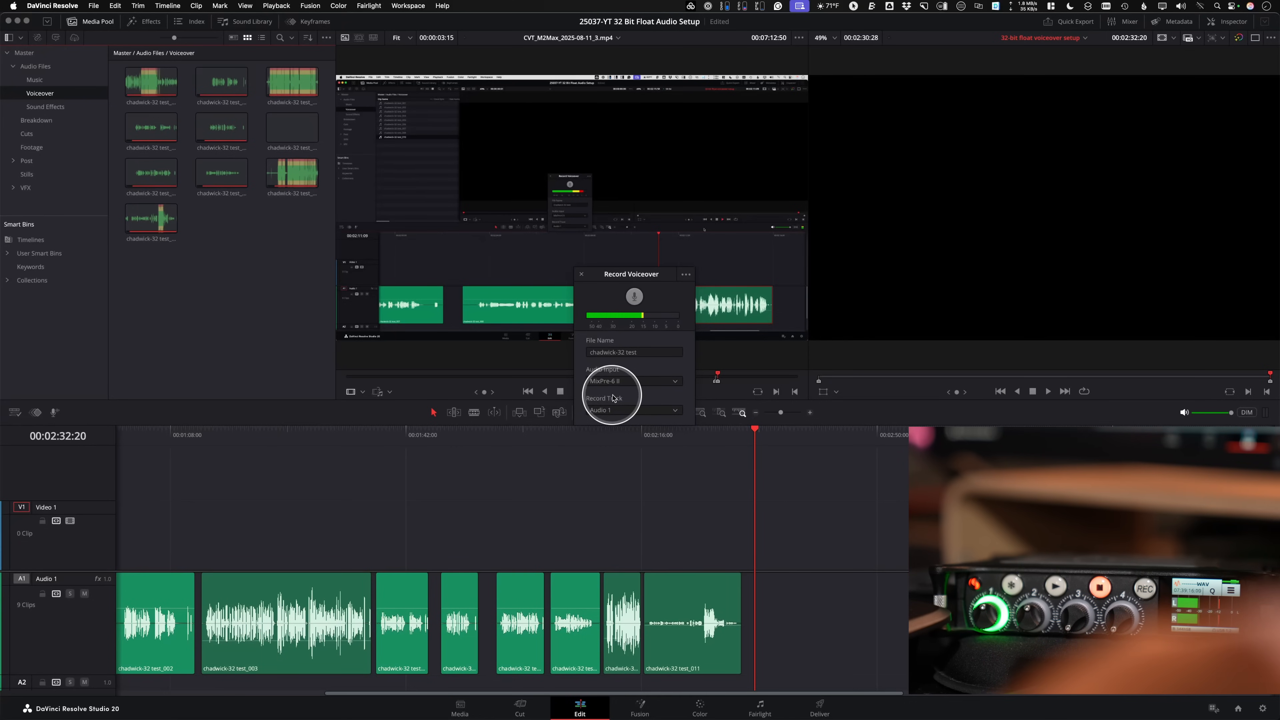
# Set the Record Voiceover record track to Audio 1 with MixPre-6 II as input
pyautogui.click(684, 273)
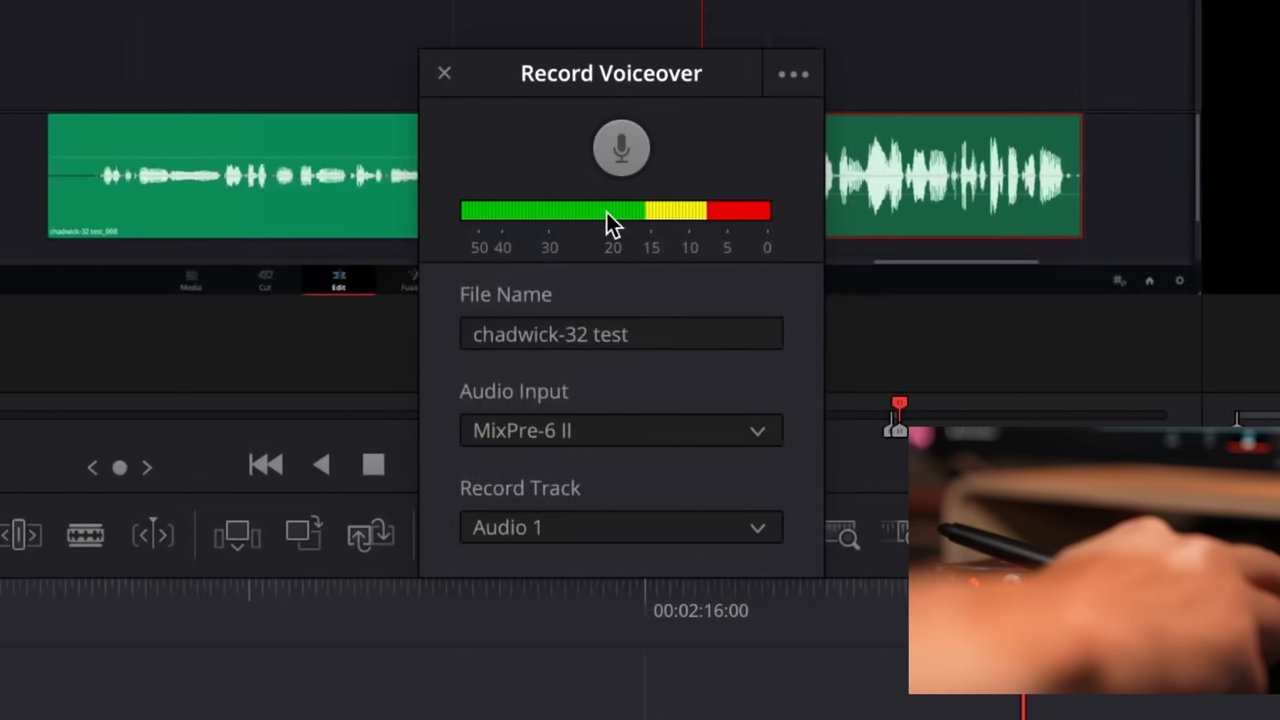
# Start a voiceover take onto Audio 1 using the microphone button, beginning the countdown
pyautogui.click(621, 147)
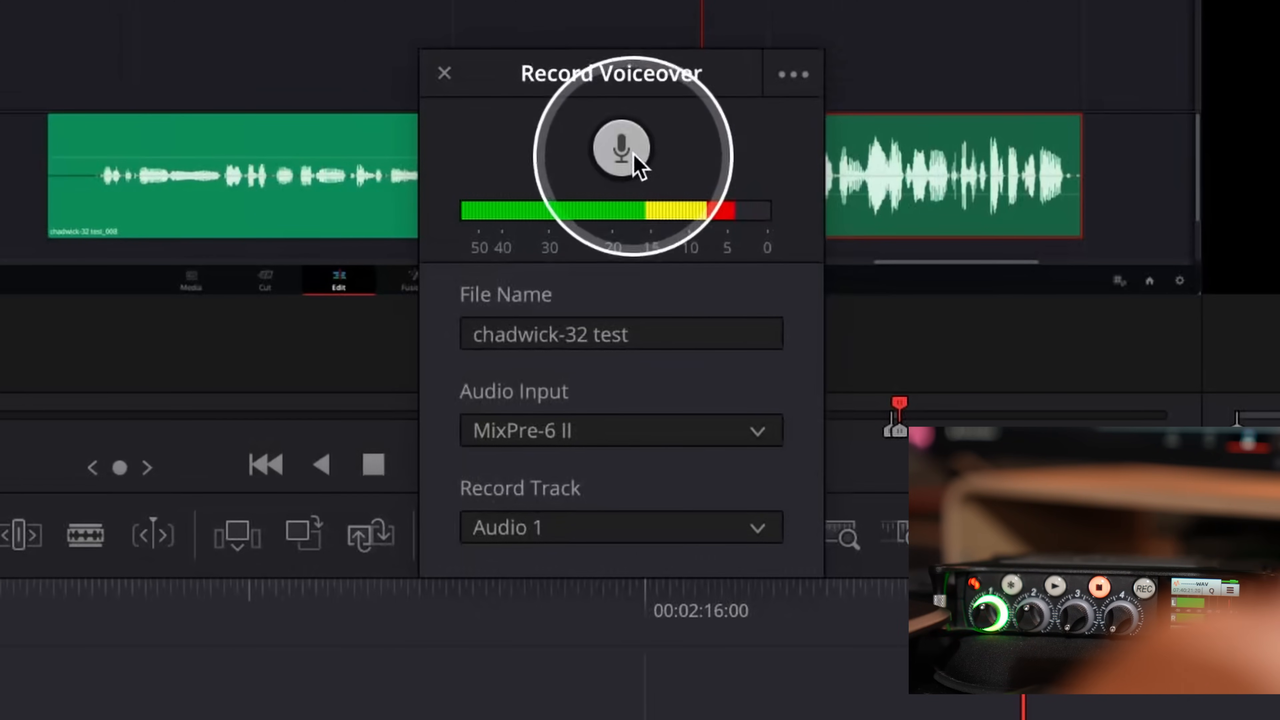
pyautogui.click(621, 149)
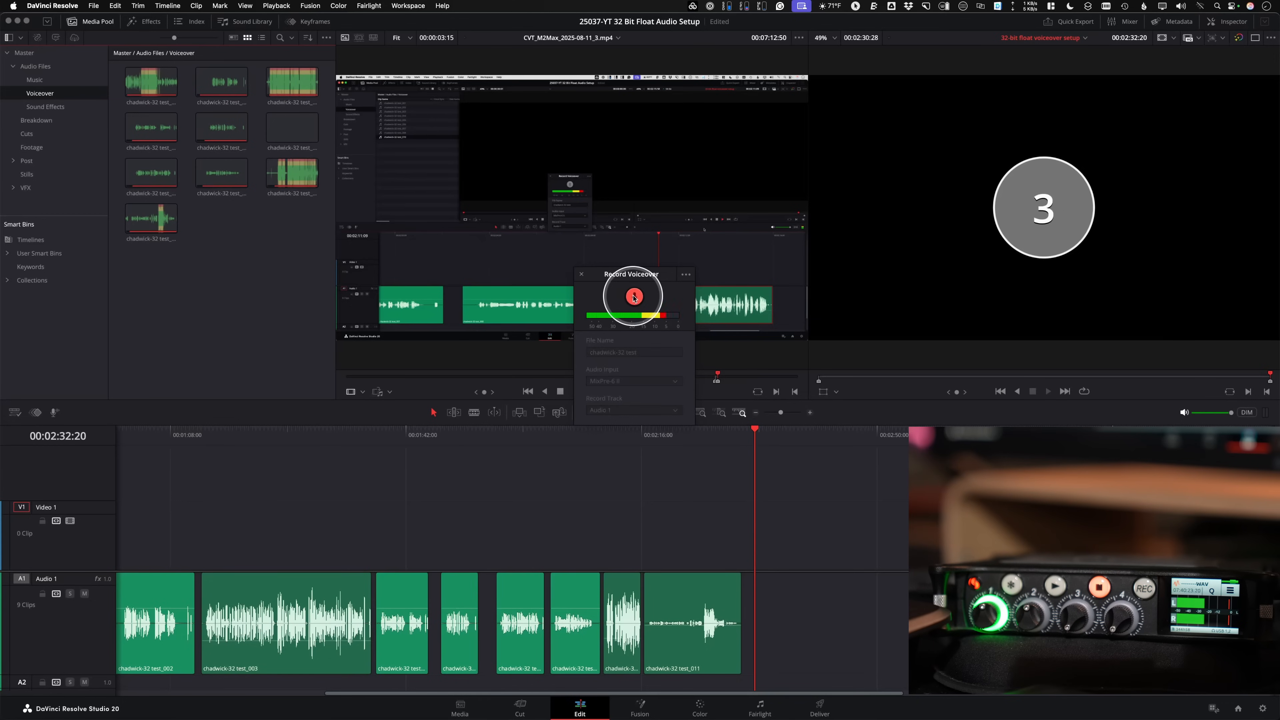